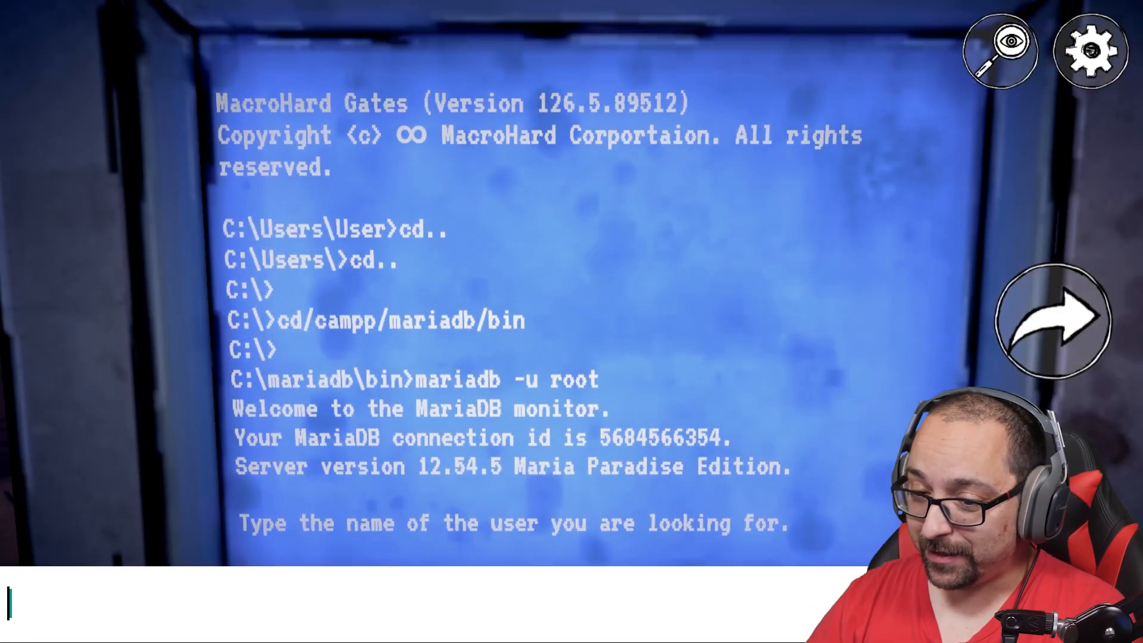
Enter 'Create Acigamespot' at the MariaDB terminal and open the box to reveal the item.
text(Crea)
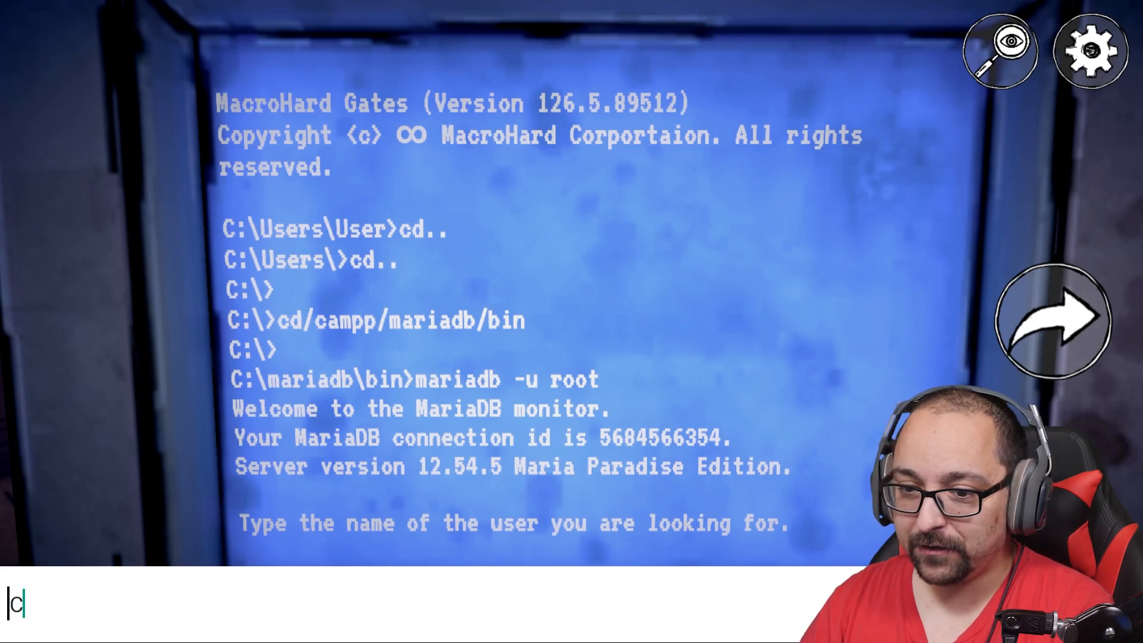
text(reate)
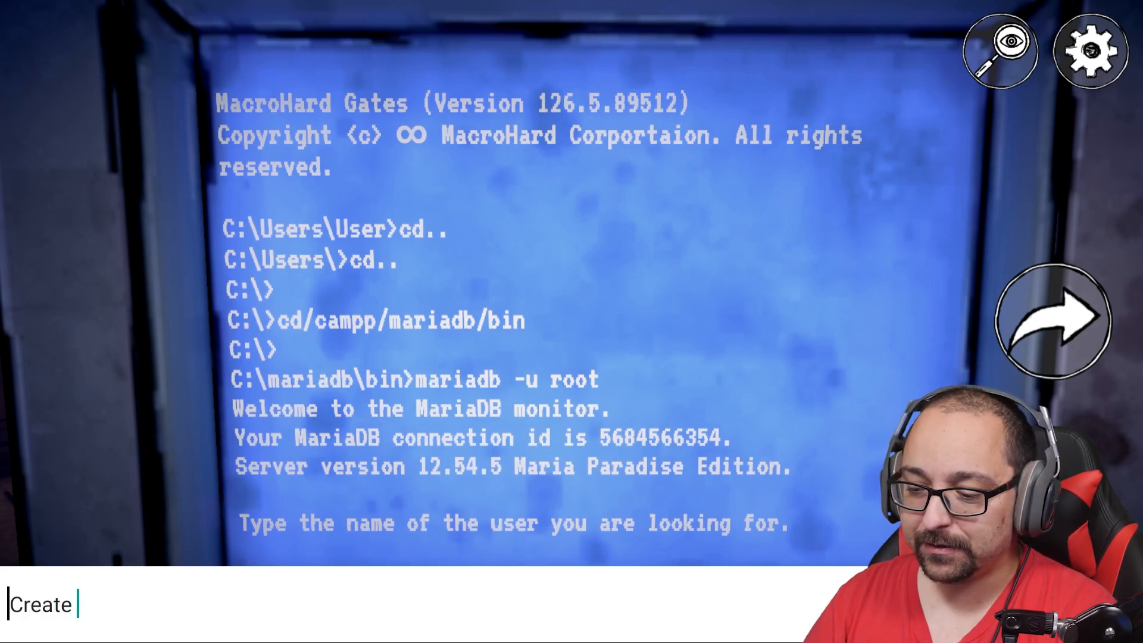
text(Aci)
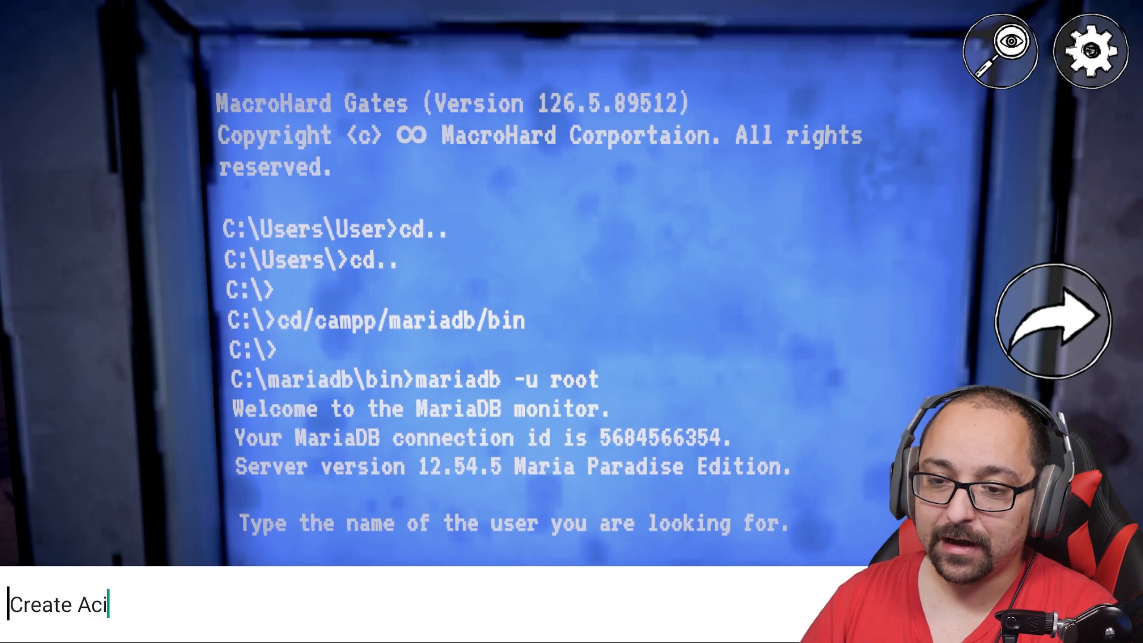
text(gamespot)
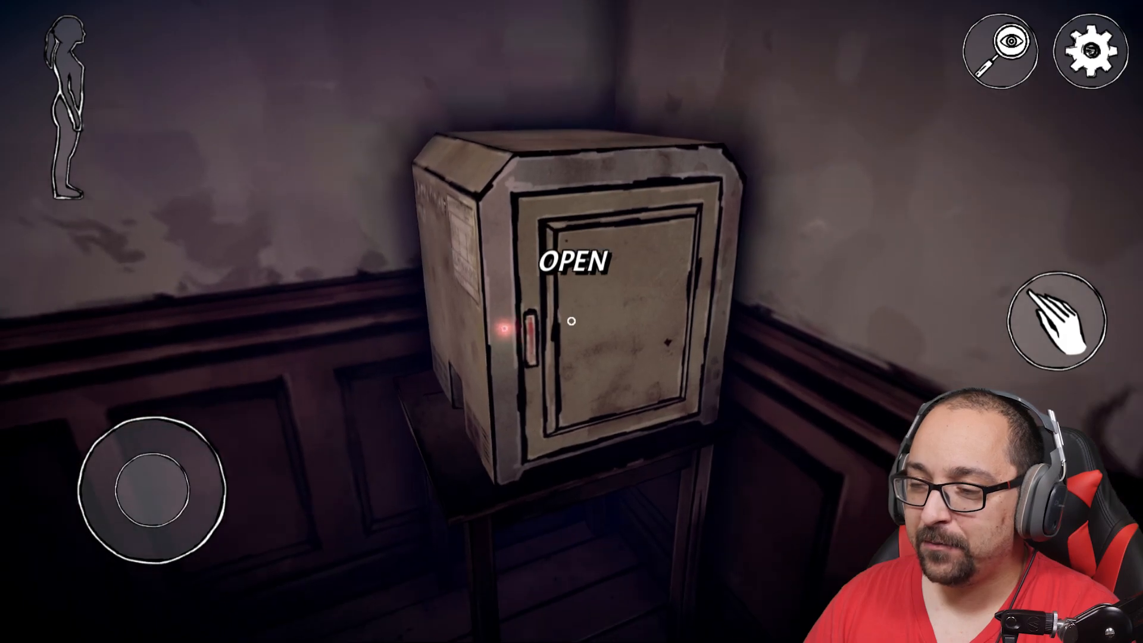
click(571, 323)
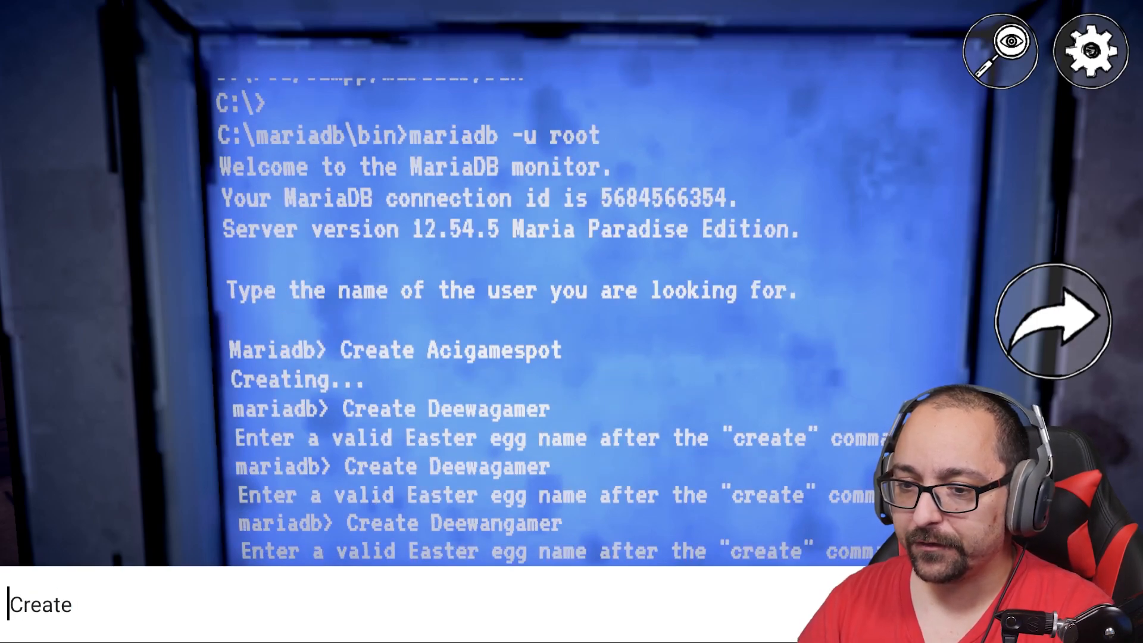
Enter the next easter-egg name, return to the terminal and open the wooden door.
text(A)
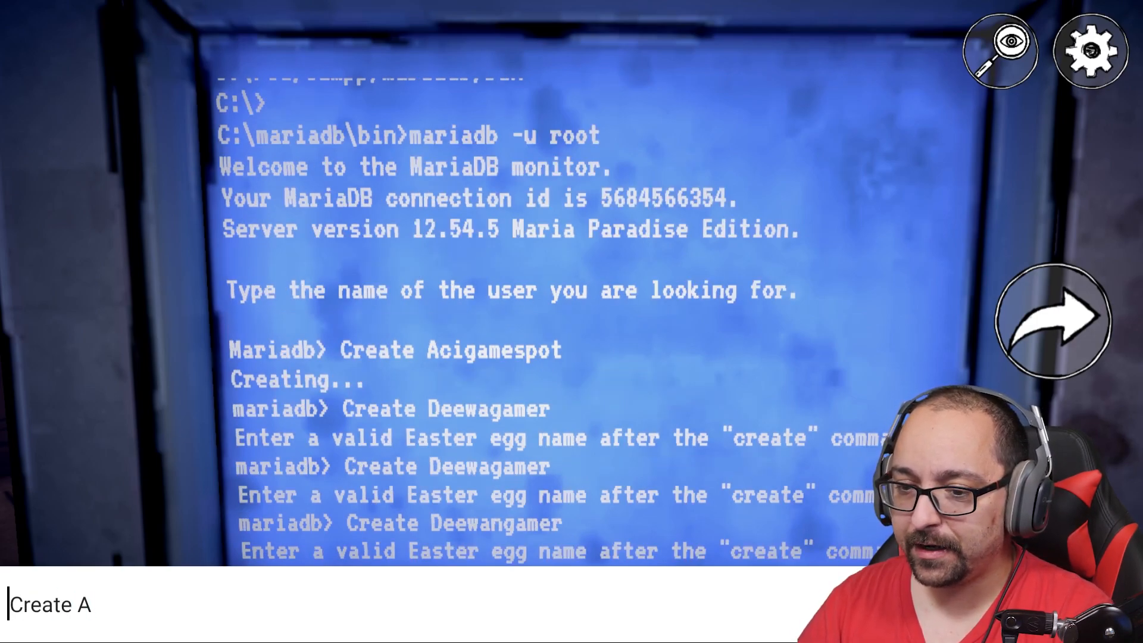
text(ecies)
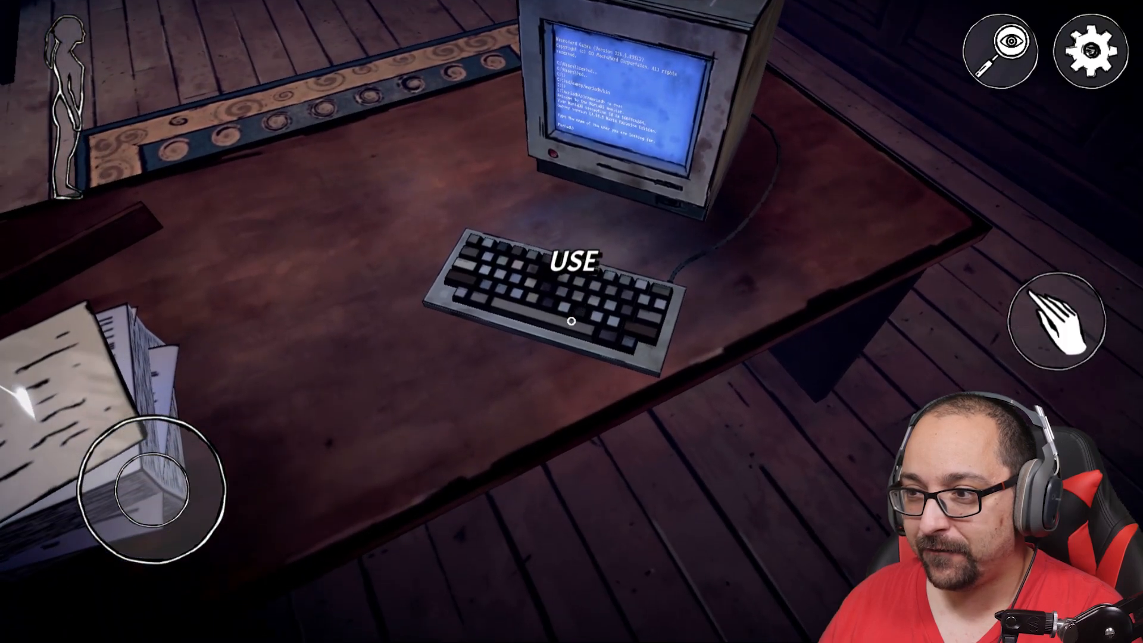
click(572, 319)
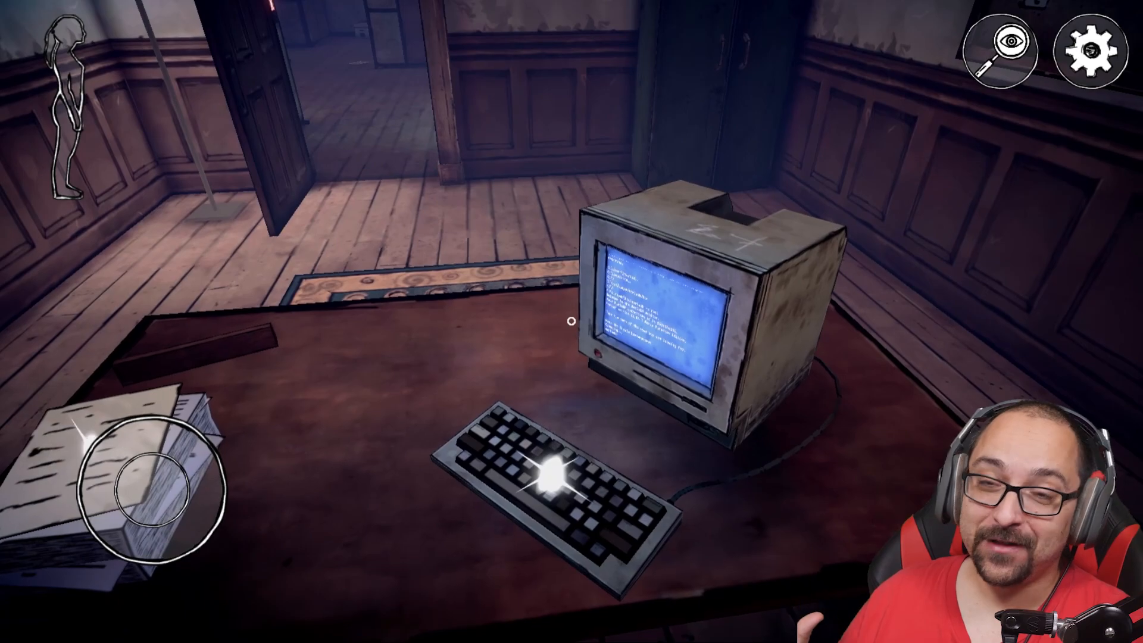
click(656, 313)
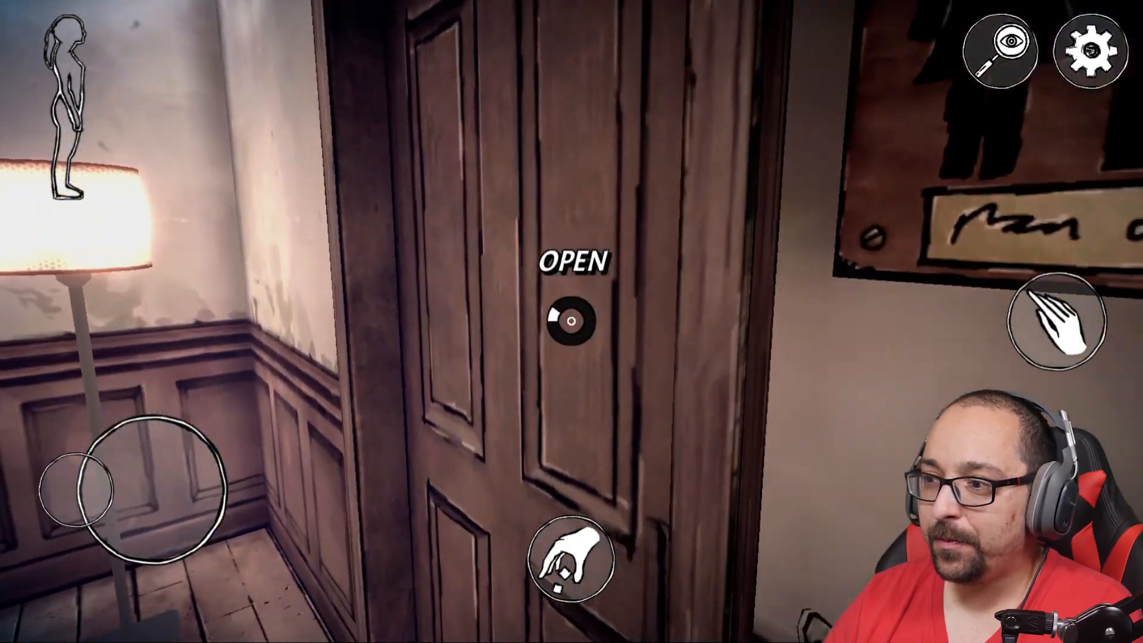
click(573, 320)
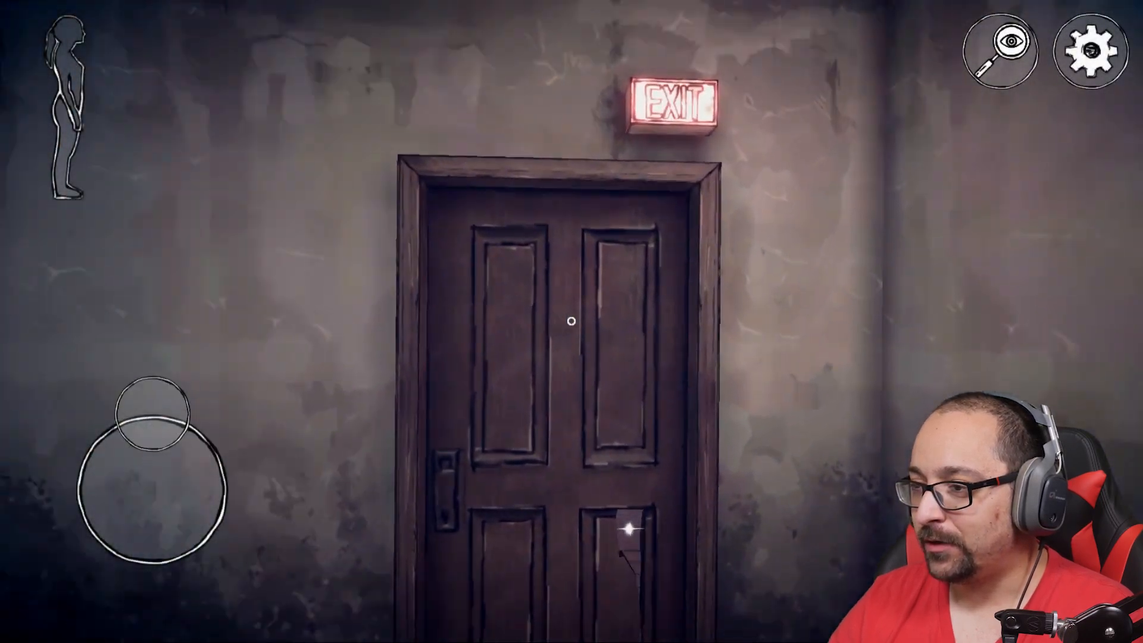
Open the rusty cabinet, pick up the glinting item by the cracked wall and the prospectus from the drawer.
click(572, 321)
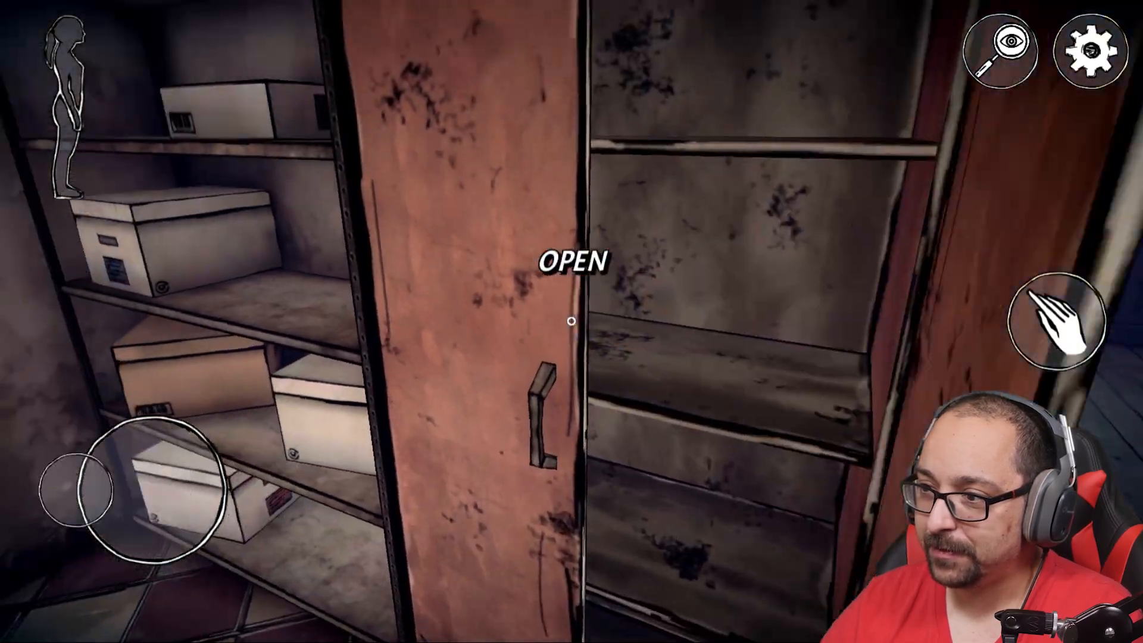
click(574, 320)
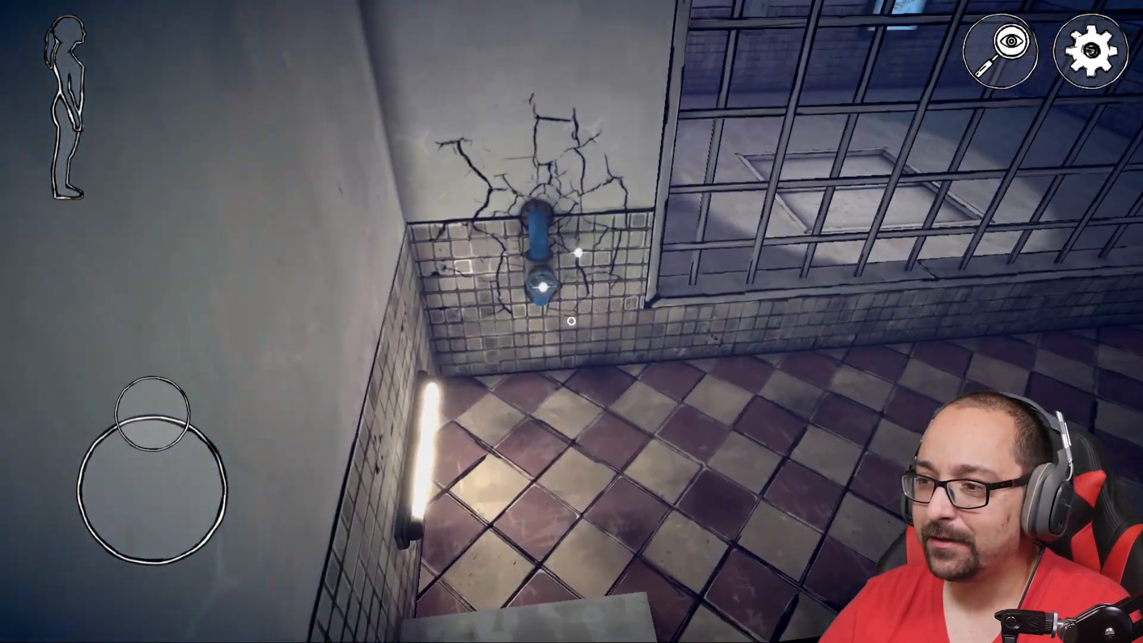
click(543, 284)
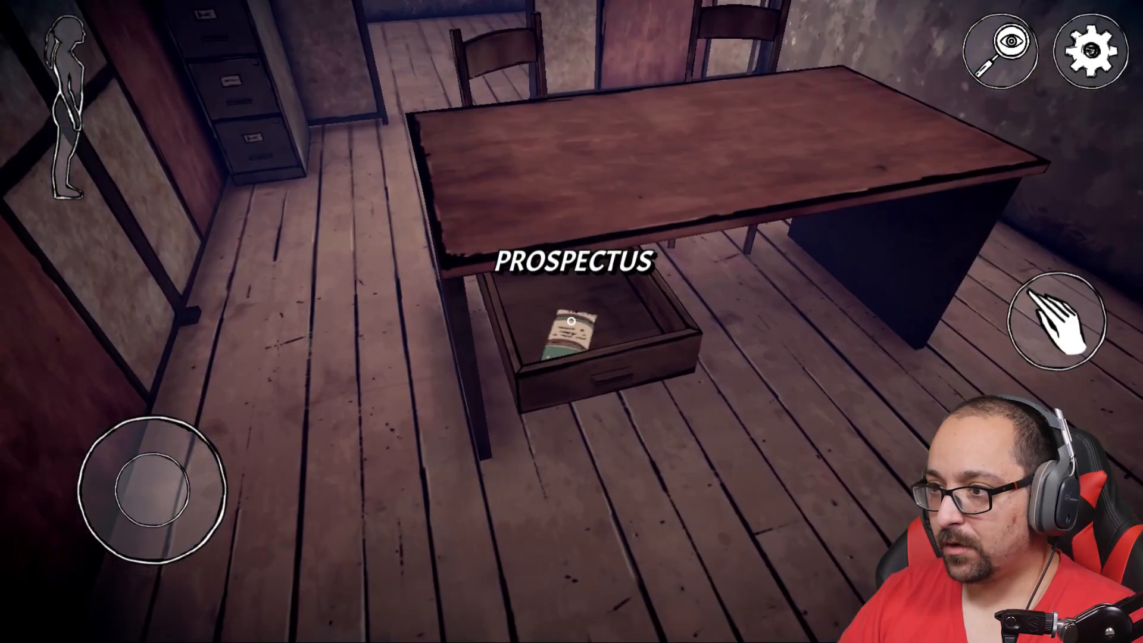
click(573, 322)
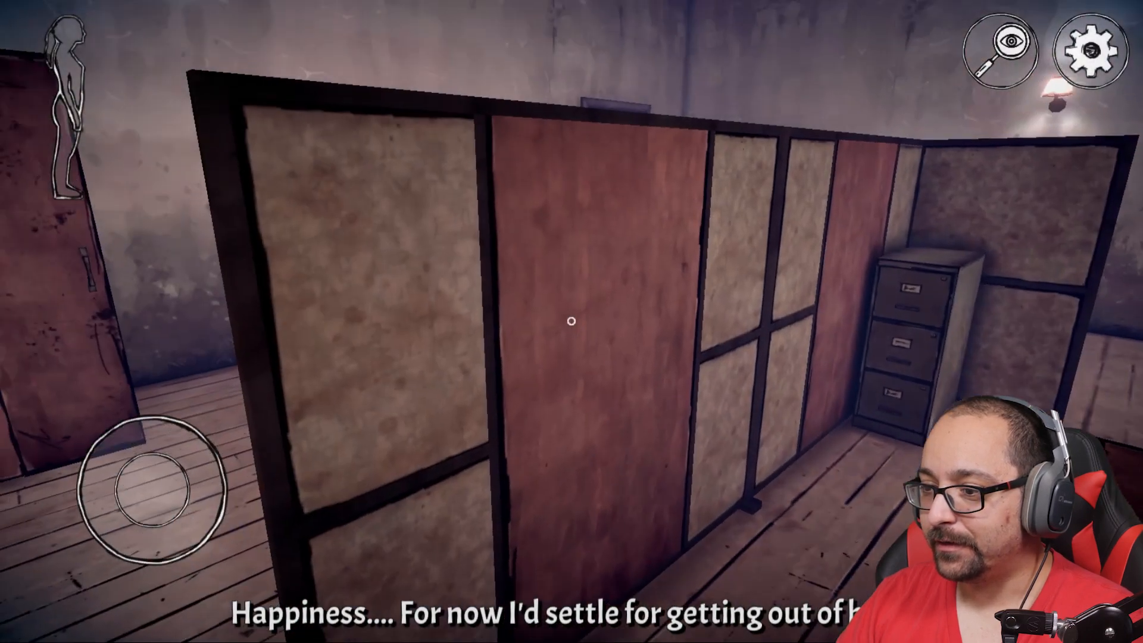
click(571, 320)
text(c)
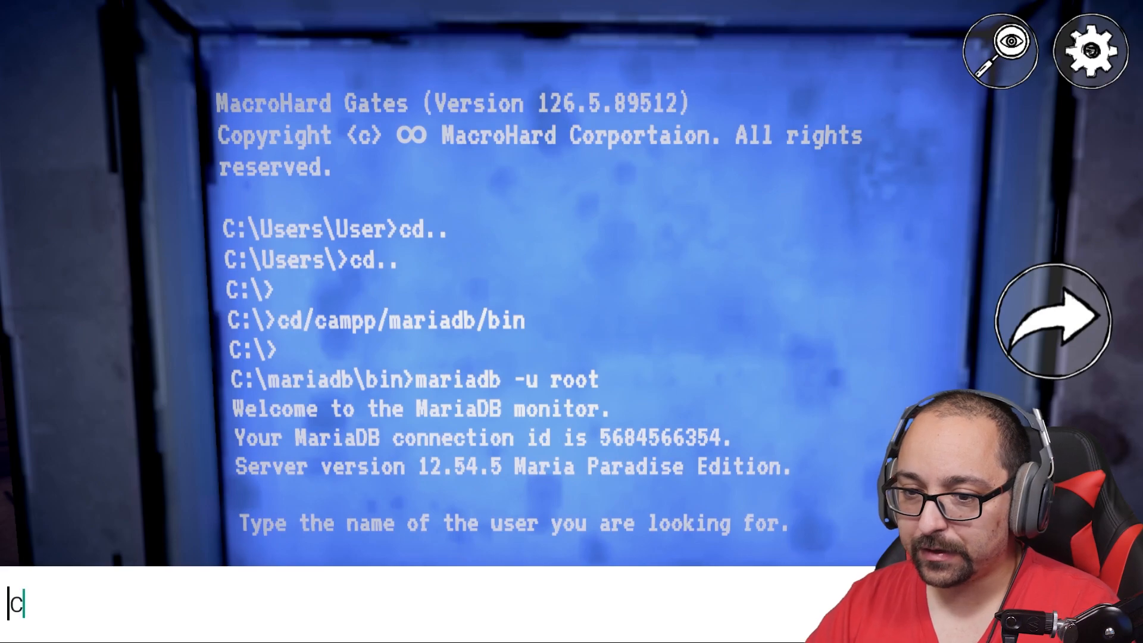
Enter 'Create Caffein' and 'Create Thinknoodles' at the terminal, checking the box door after each.
text(reate Caffein)
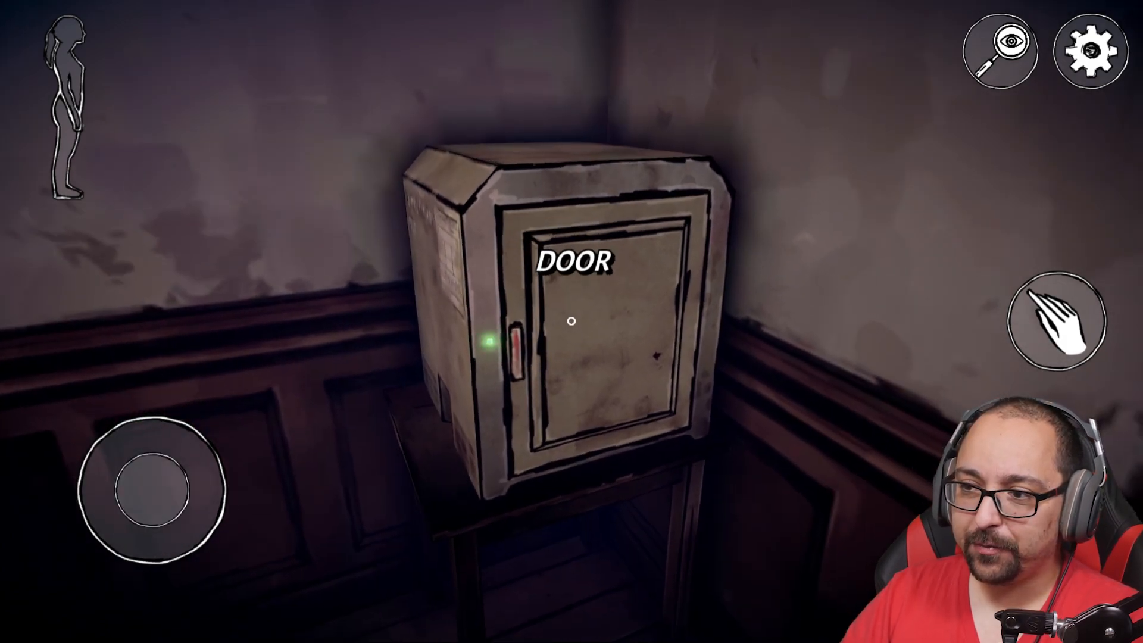
click(572, 319)
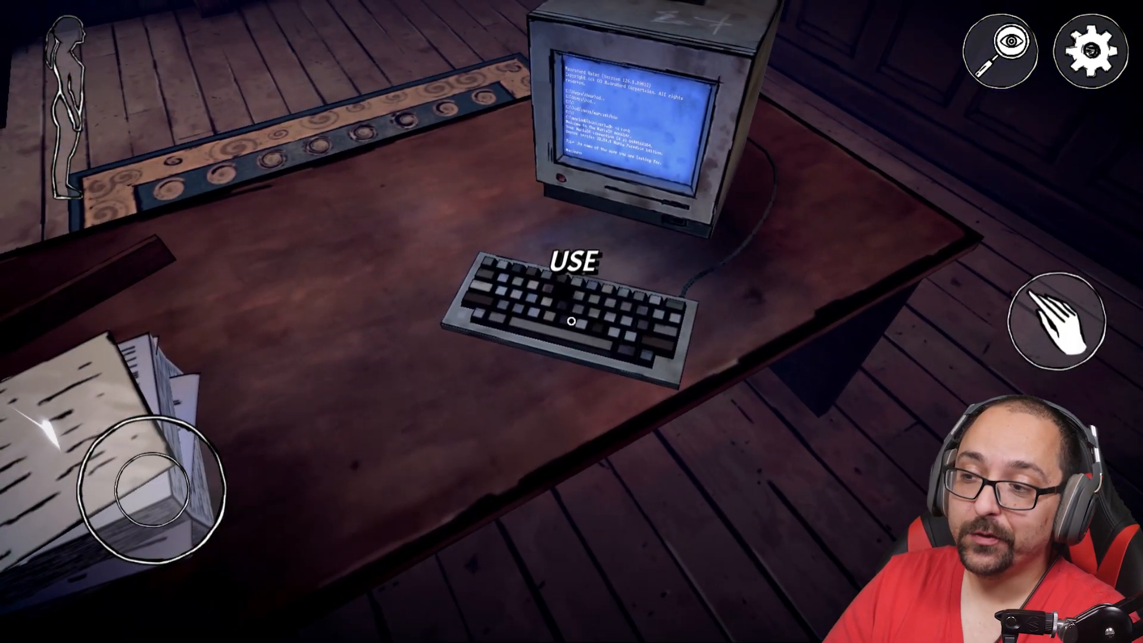
click(572, 320)
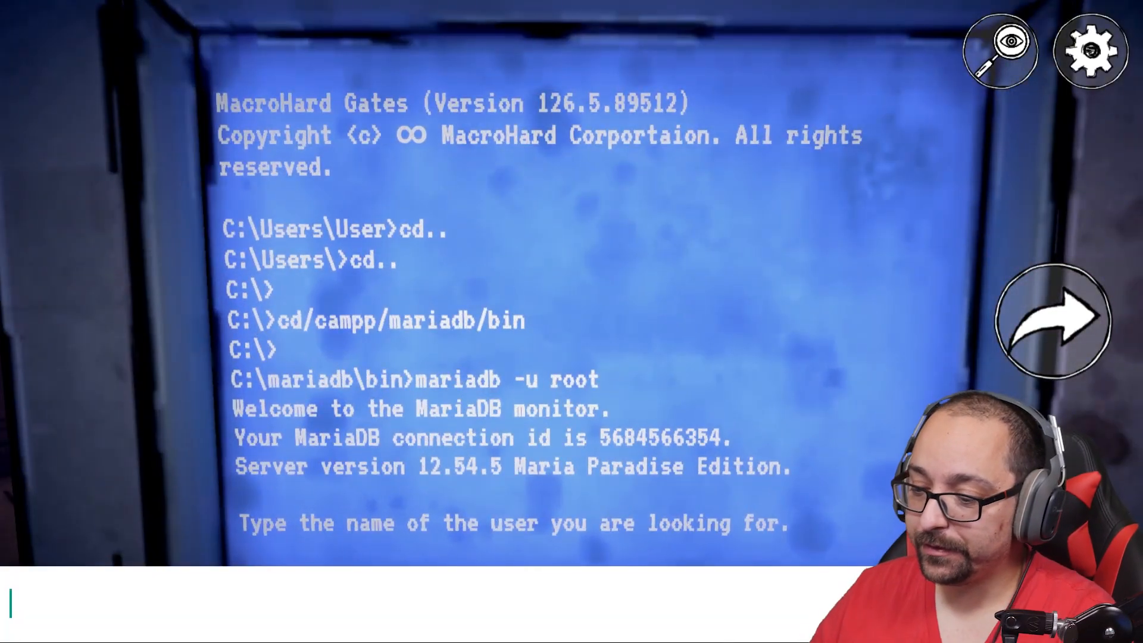
text(Create T)
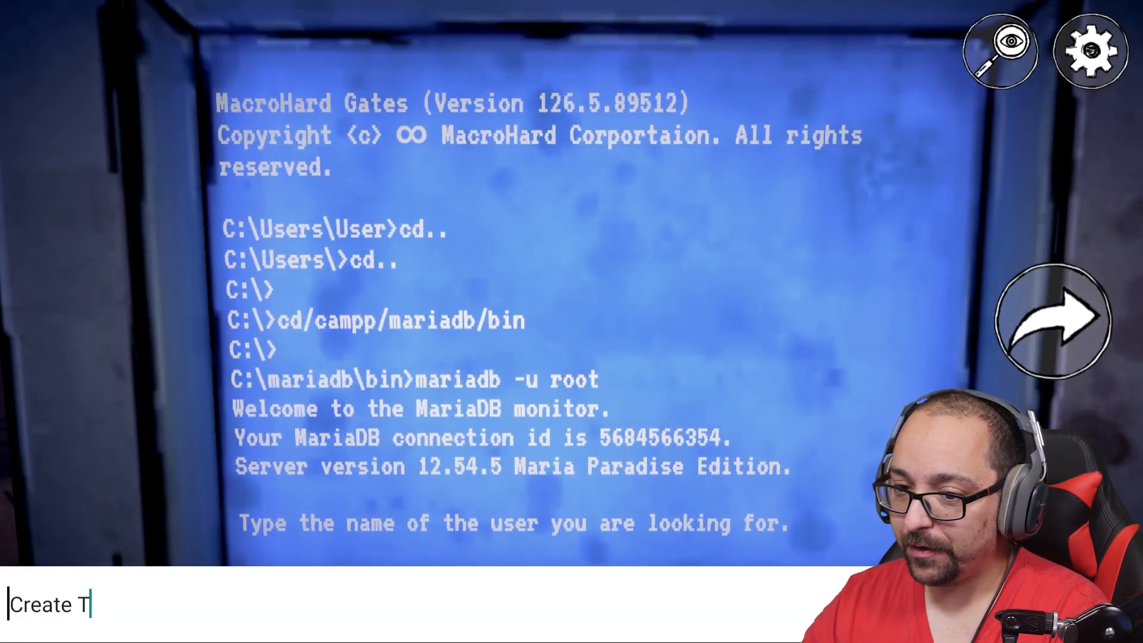
text(hinknoodles)
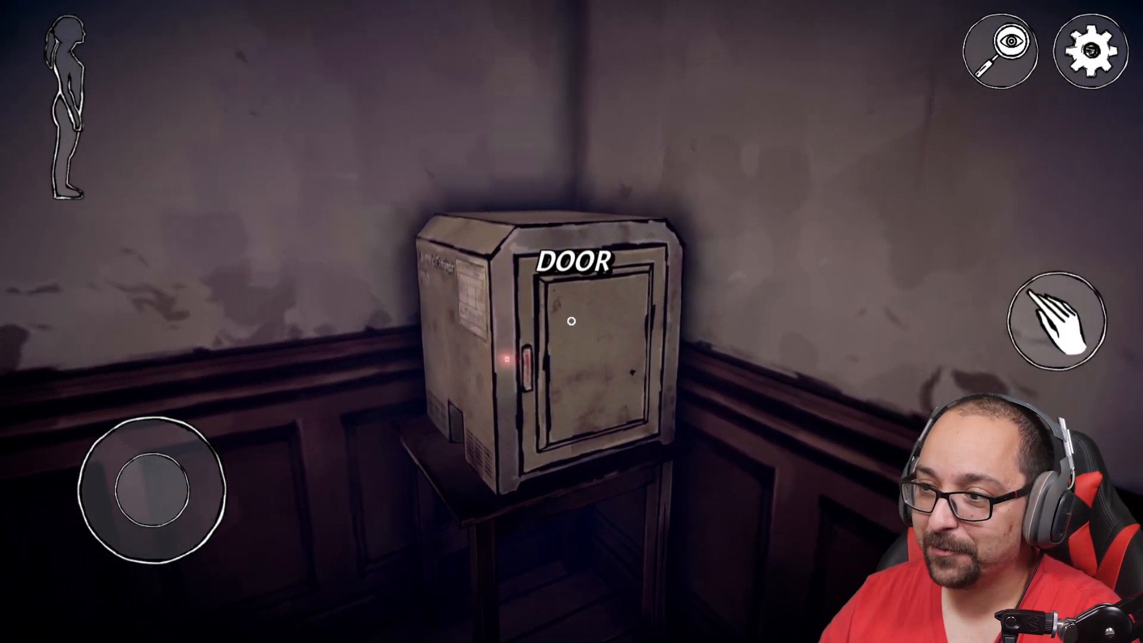
click(572, 323)
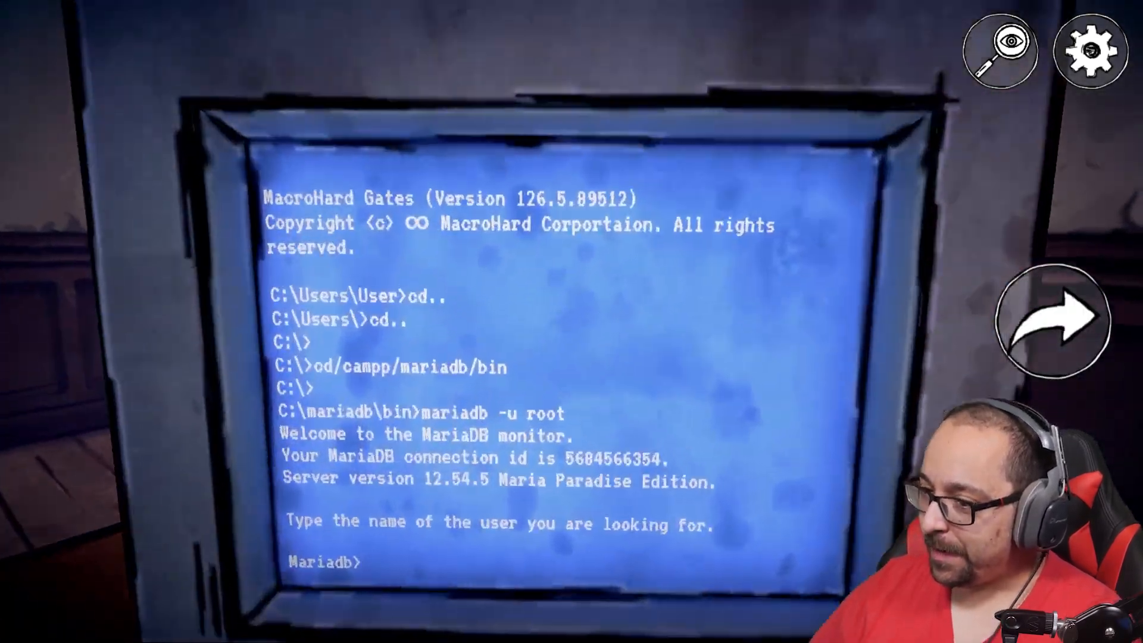
Enter 'Creat oboom' at the terminal and open the box to reveal the cartoon head figure.
text(Create Deg)
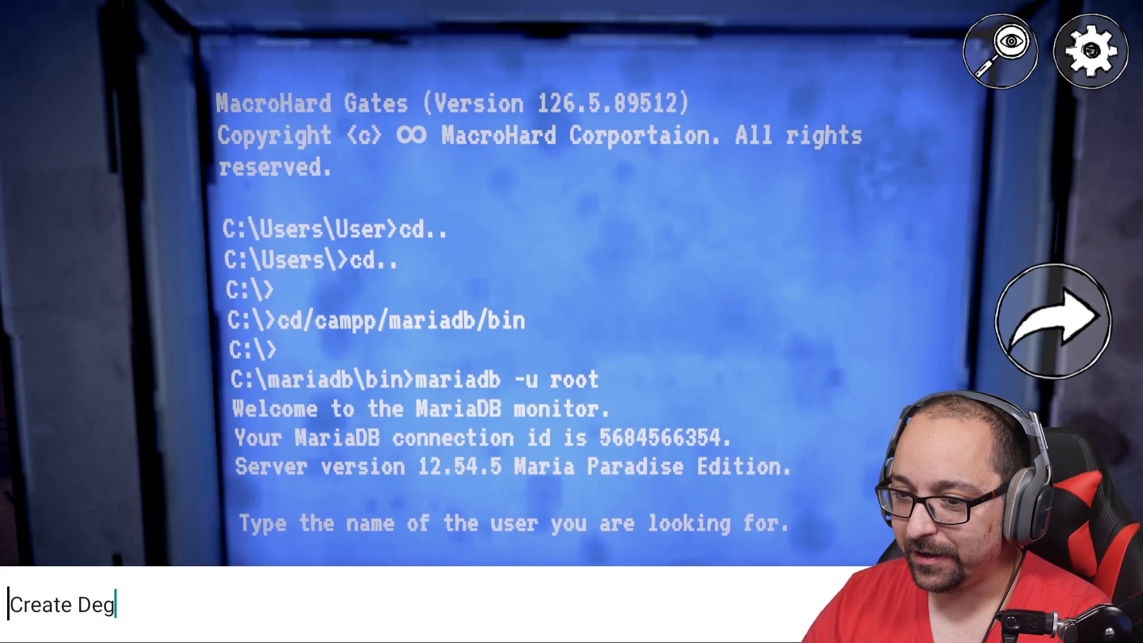
text(oboom)
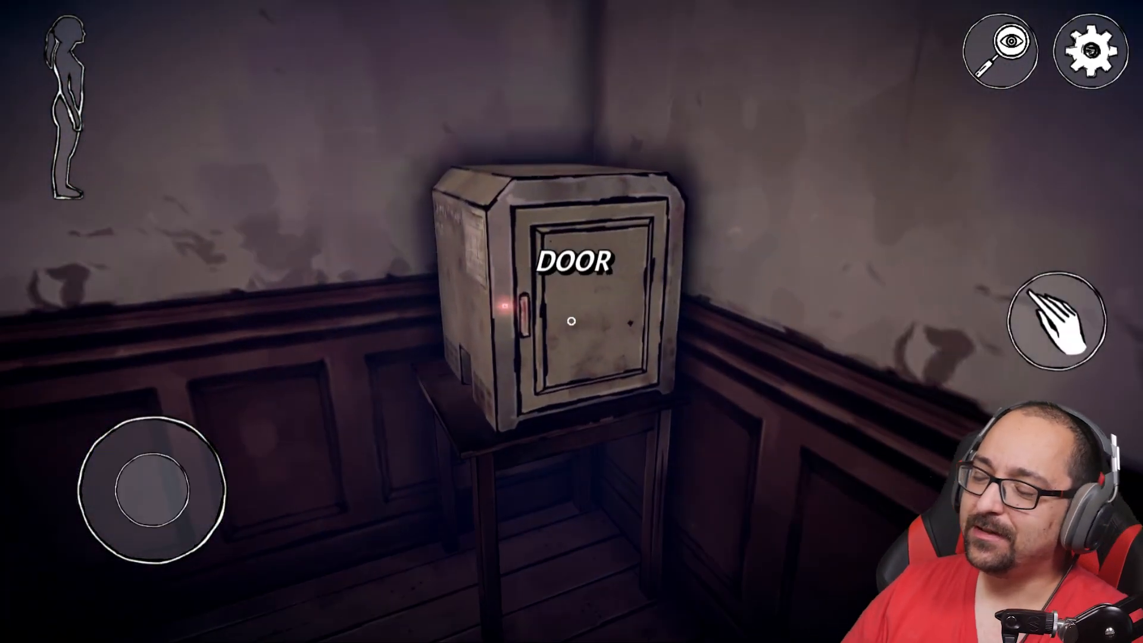
click(572, 320)
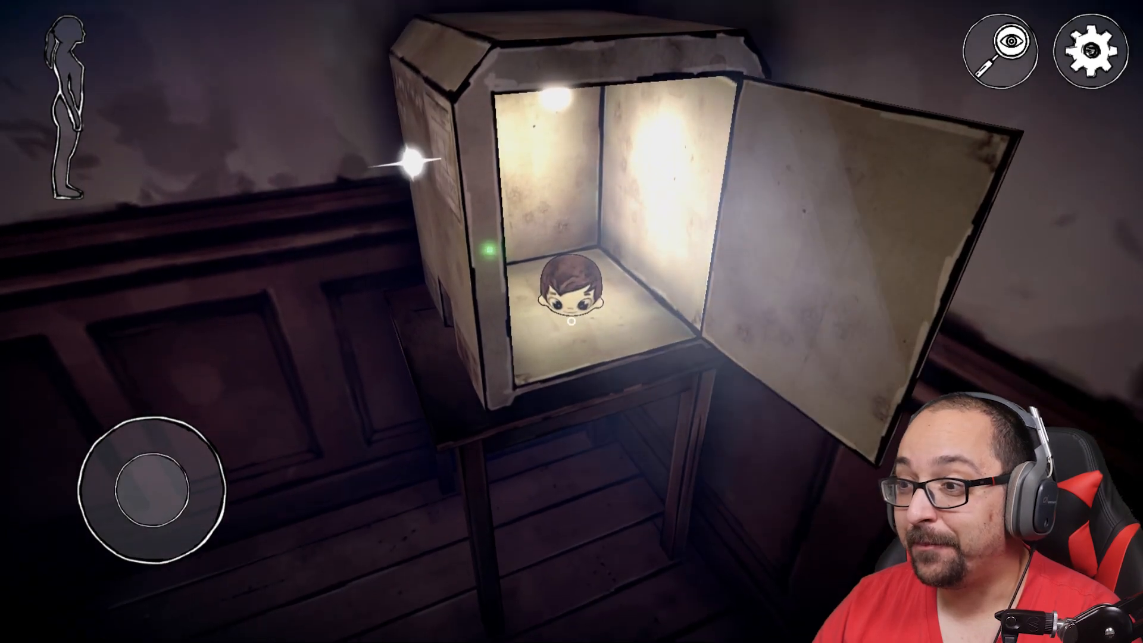